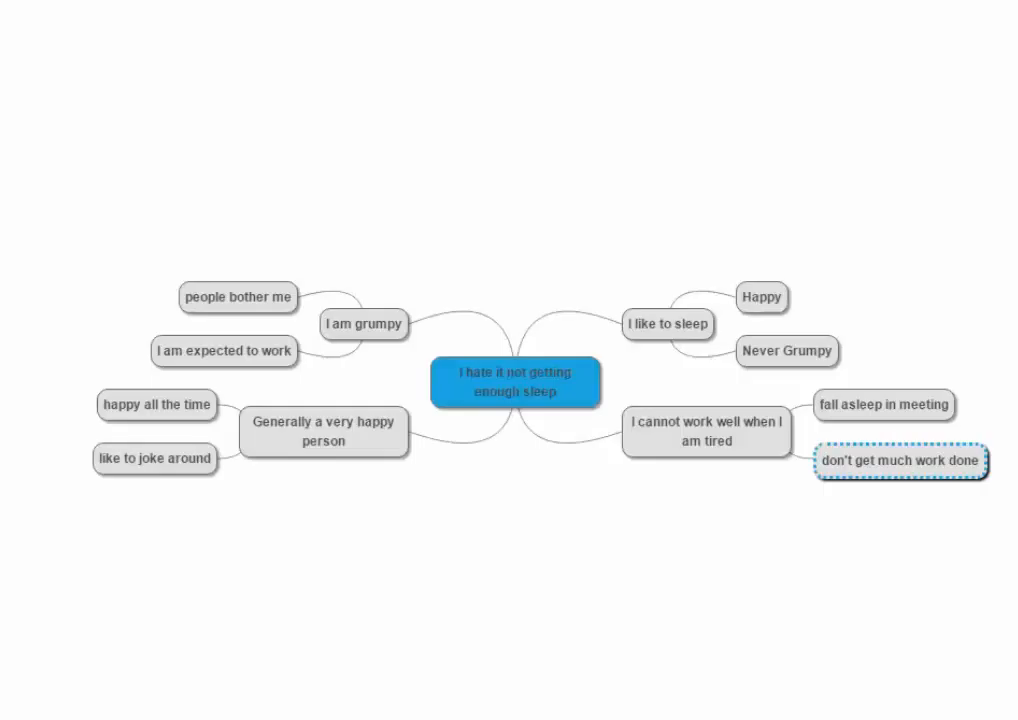
{"action": "mouse_move", "coordinate": [562, 204]}
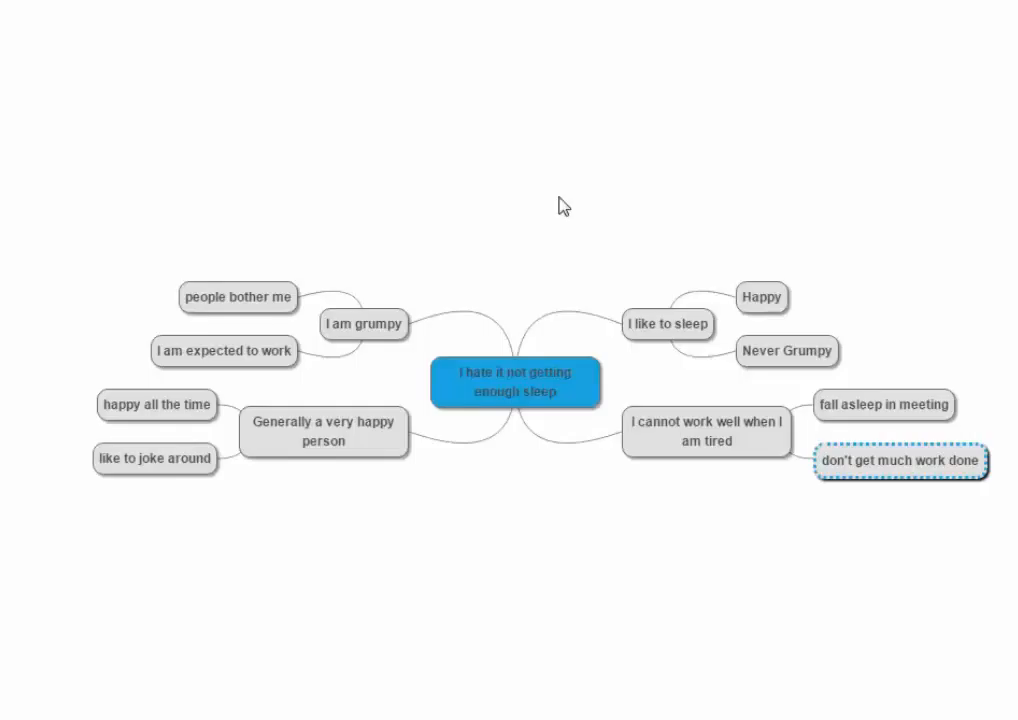
{"action": "mouse_move", "coordinate": [400, 440]}
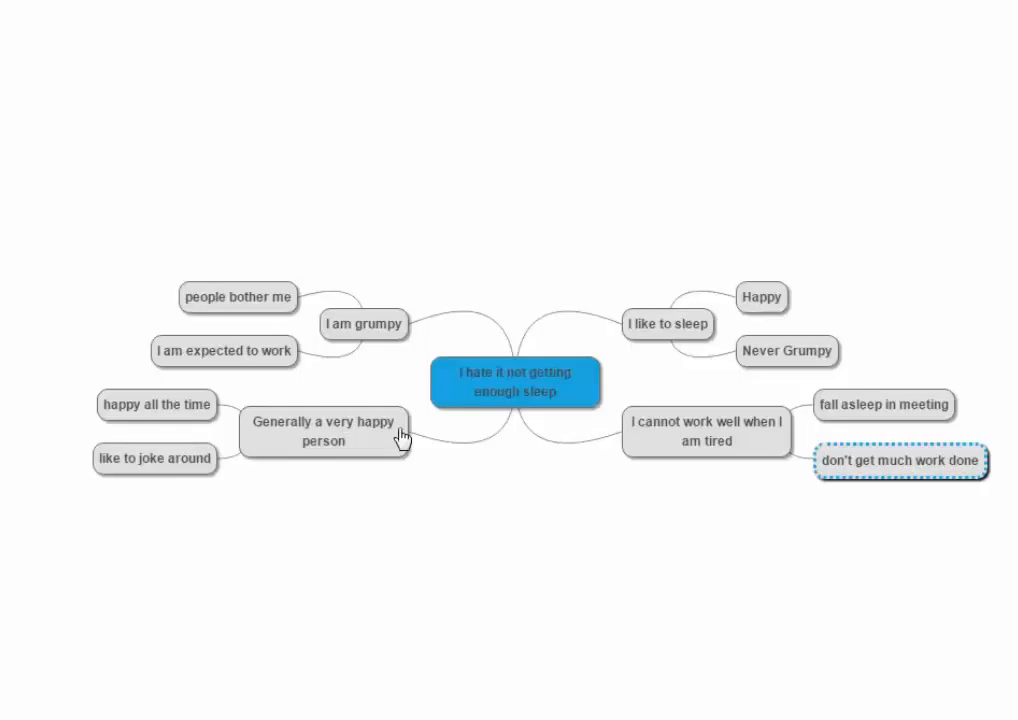
{"action": "mouse_move", "coordinate": [120, 198]}
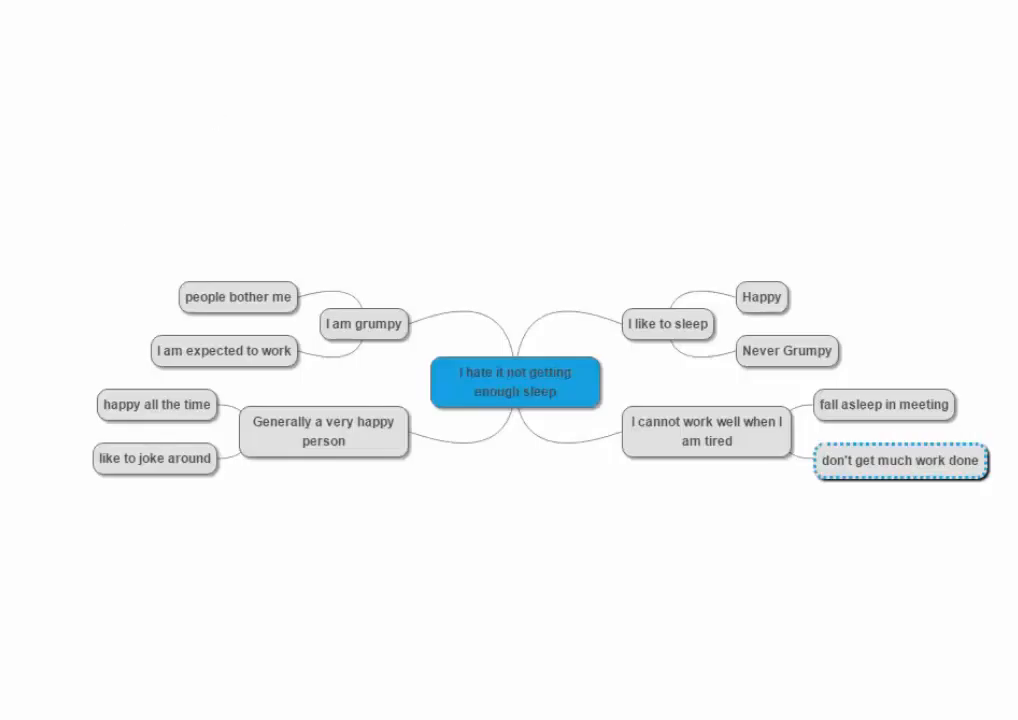
Start an outline export of the map via File > Download as > Outline.
{"action": "left_click", "coordinate": [64, 56]}
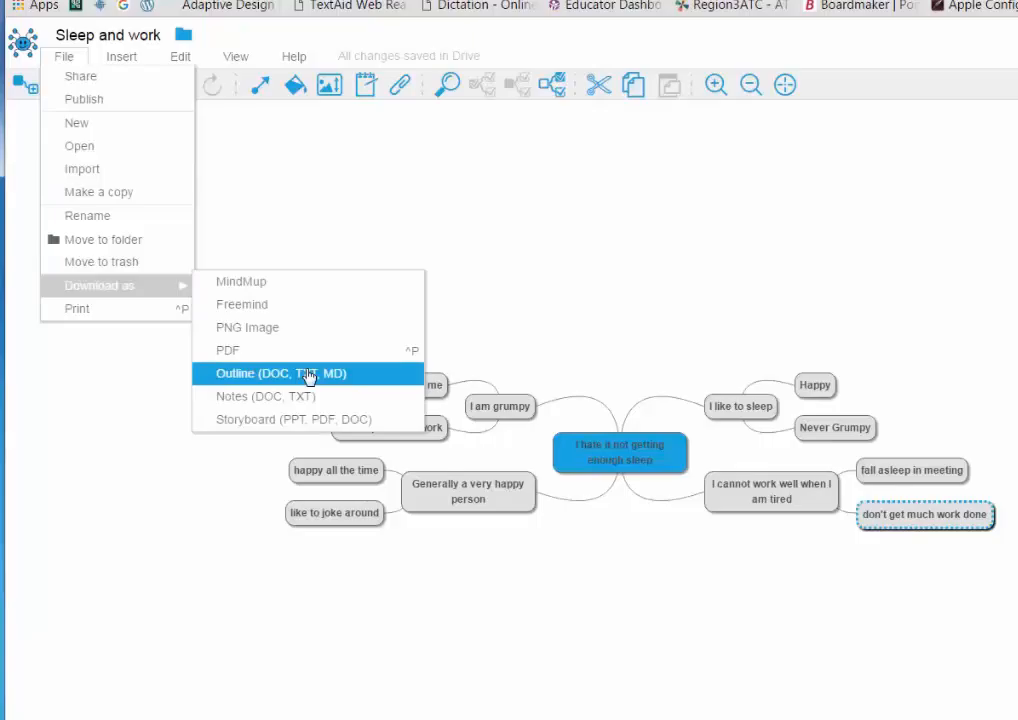
{"action": "left_click", "coordinate": [280, 374]}
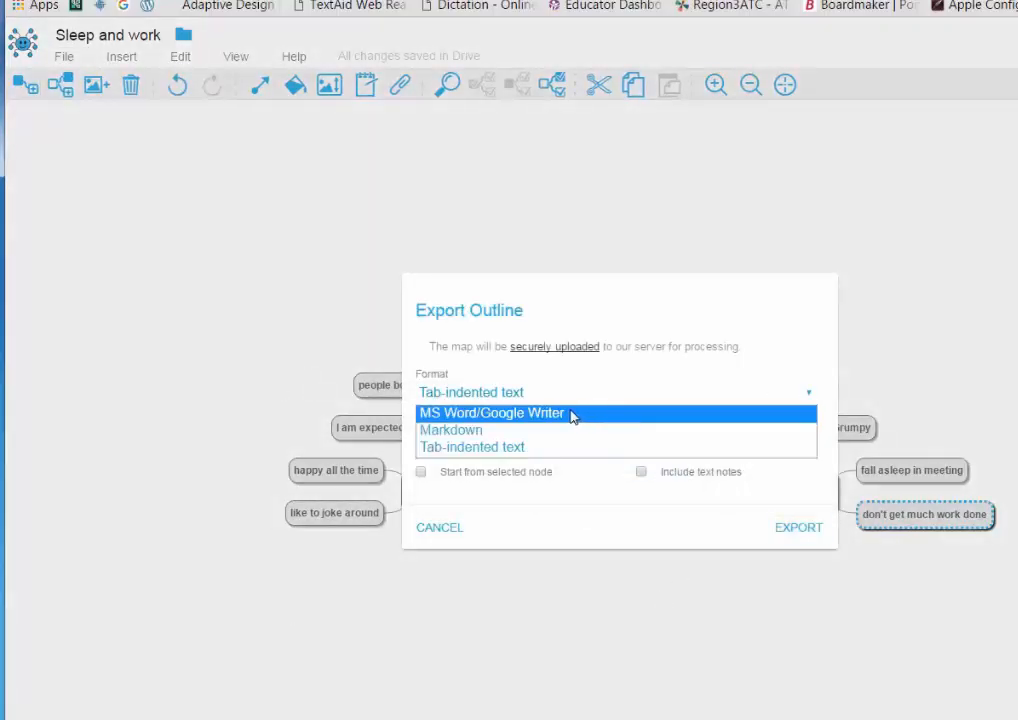
{"action": "mouse_move", "coordinate": [484, 436]}
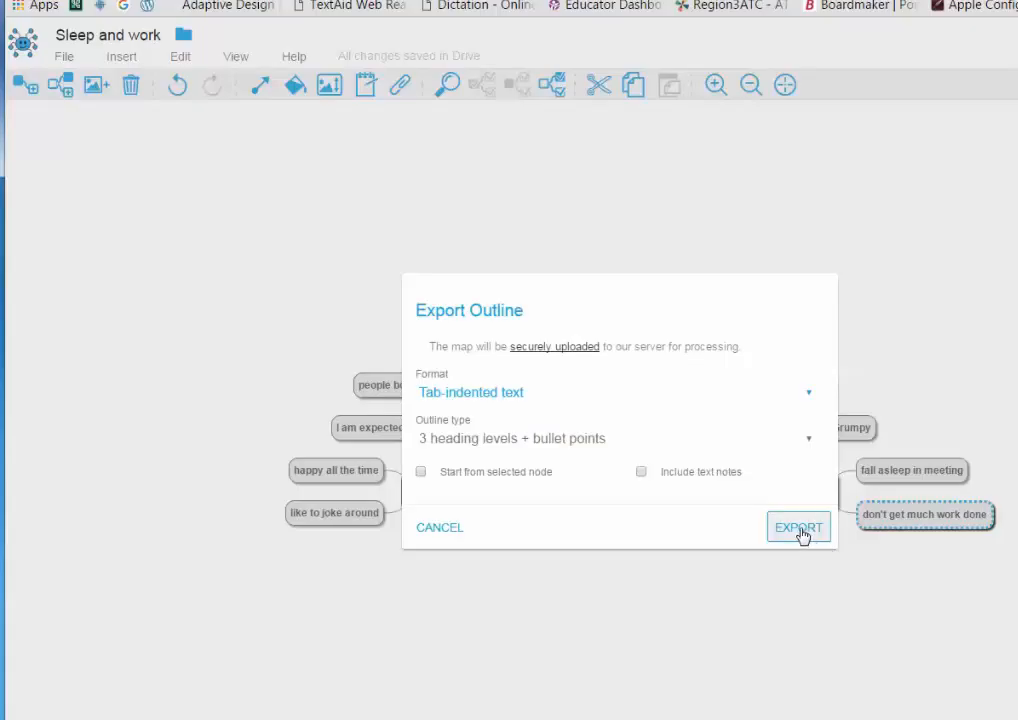
Export the tab-indented outline, upload it to Drive with a 1 added to the name, and open it.
{"action": "left_click", "coordinate": [798, 528]}
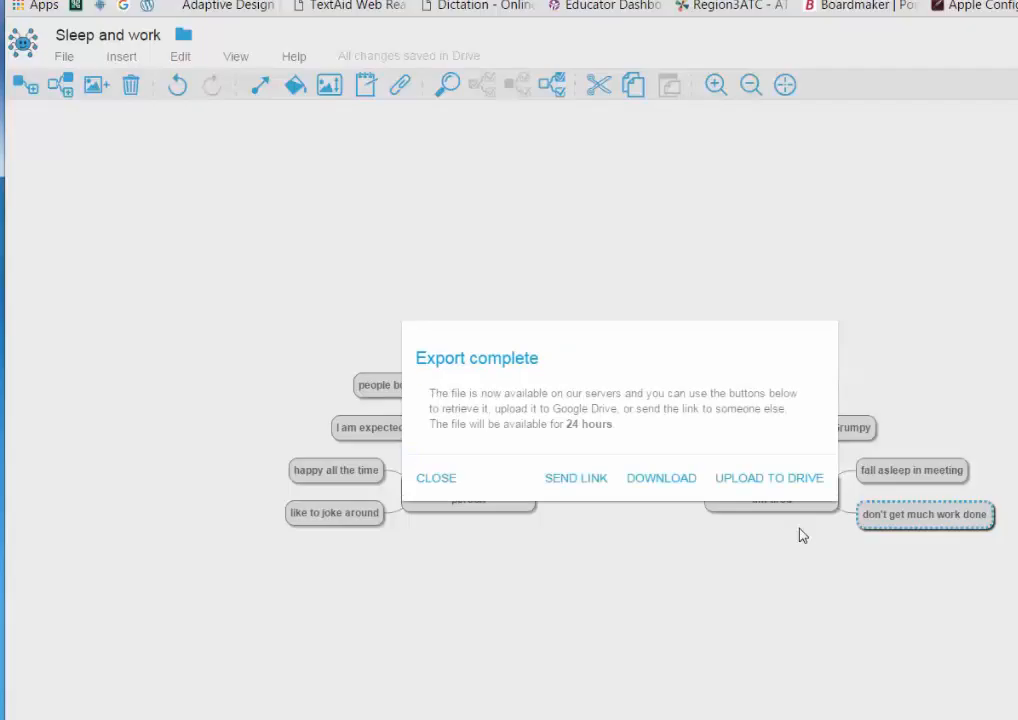
{"action": "left_click", "coordinate": [768, 478]}
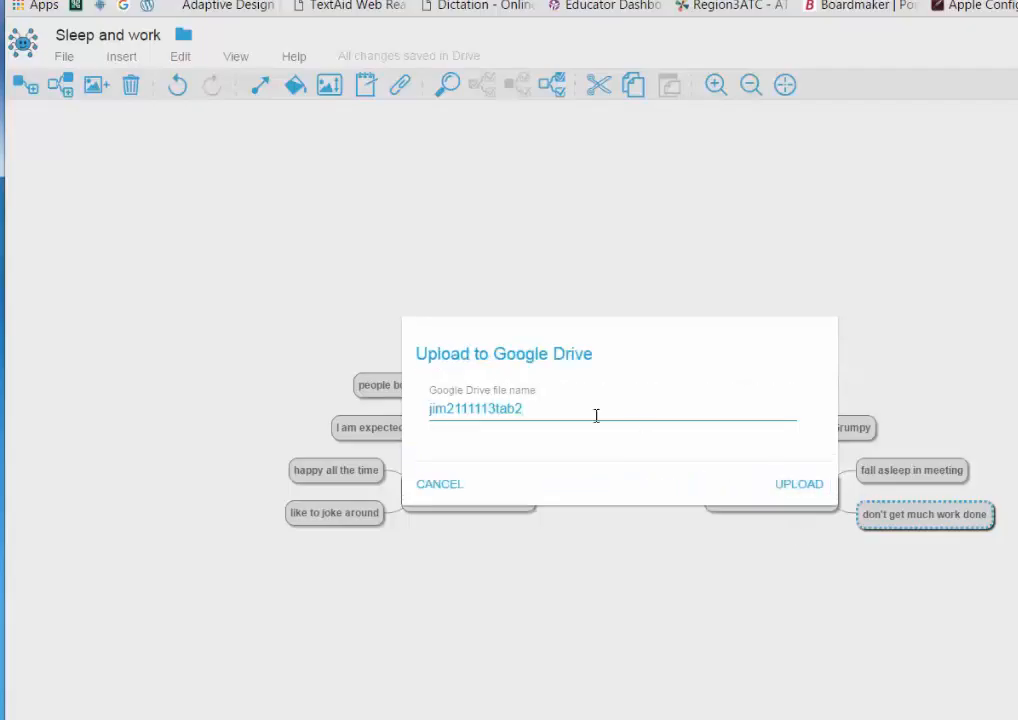
{"action": "type", "text": "1"}
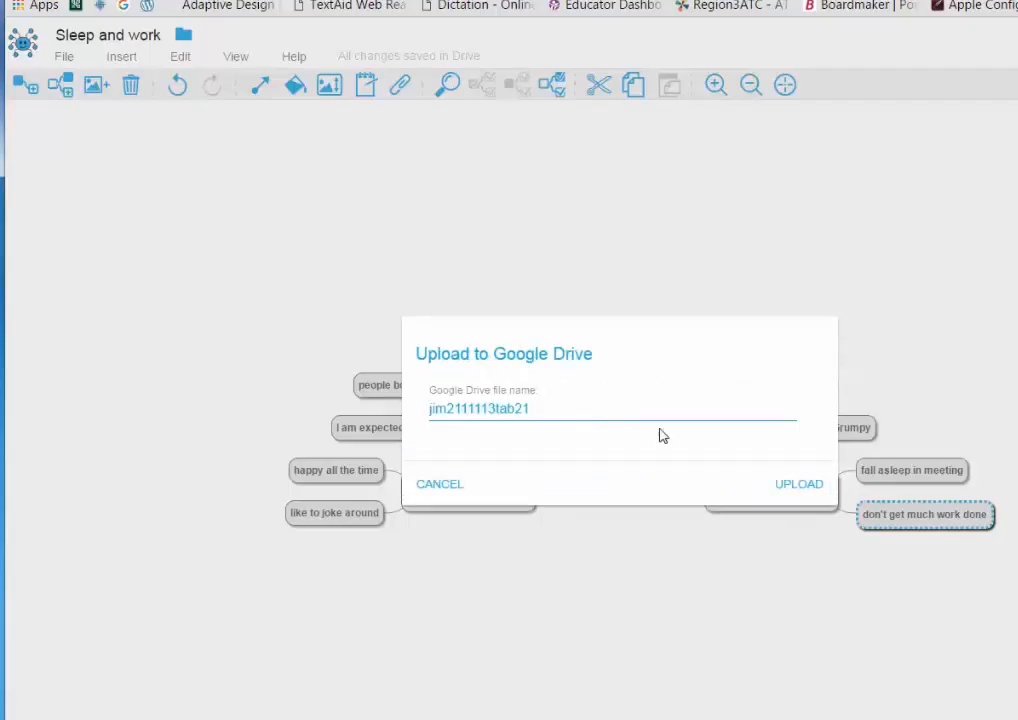
{"action": "left_click", "coordinate": [798, 482]}
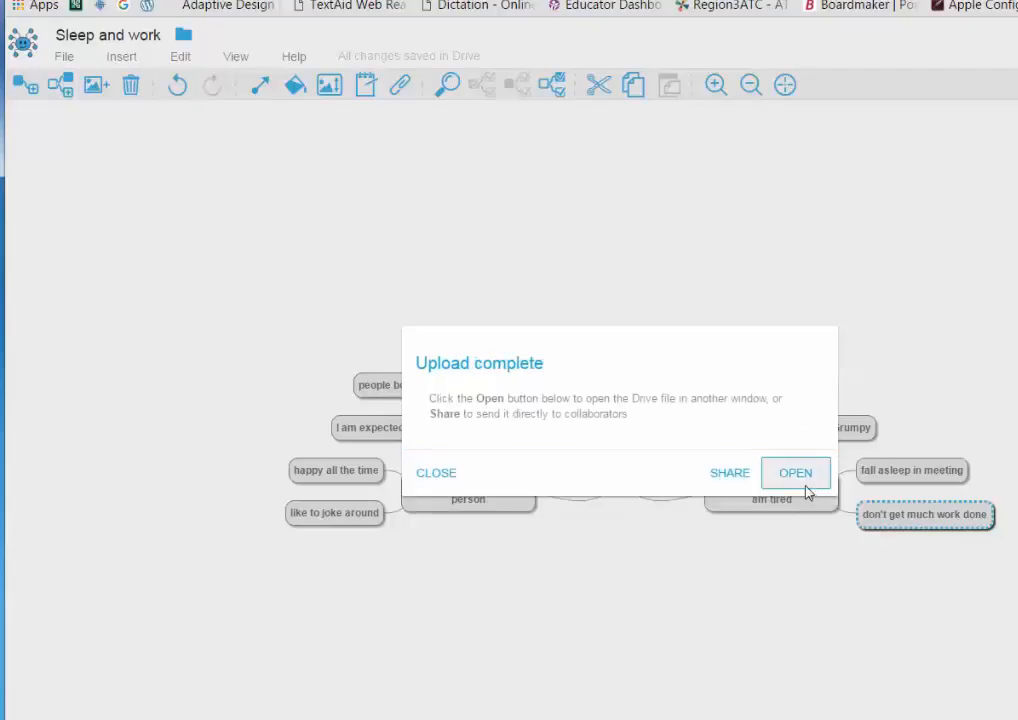
{"action": "left_click", "coordinate": [796, 472]}
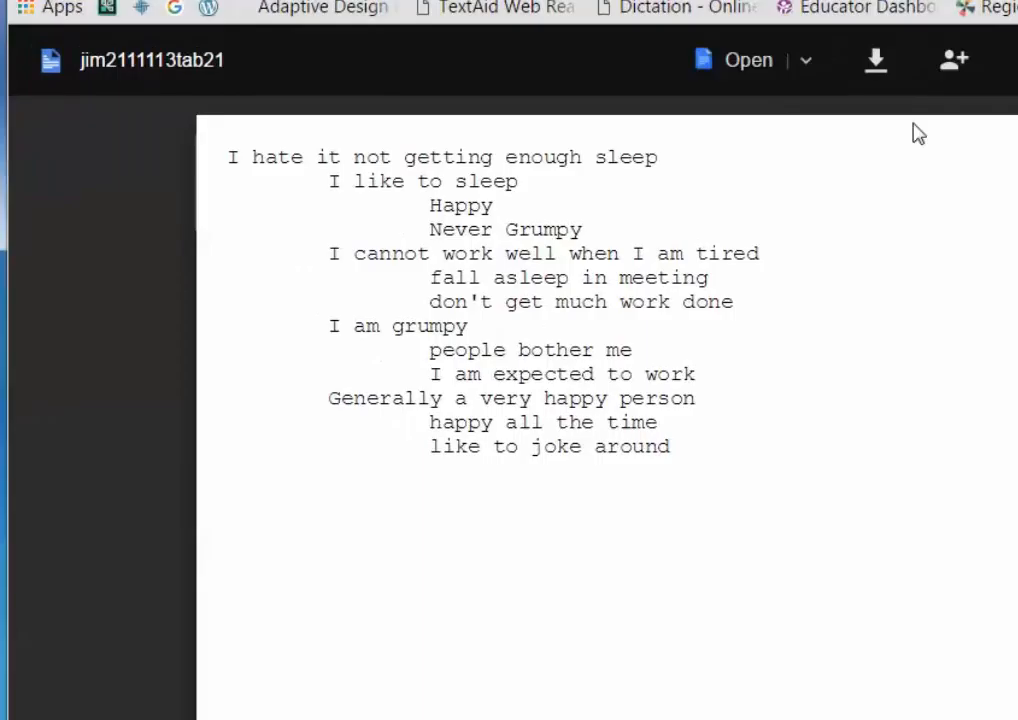
{"action": "mouse_move", "coordinate": [748, 62]}
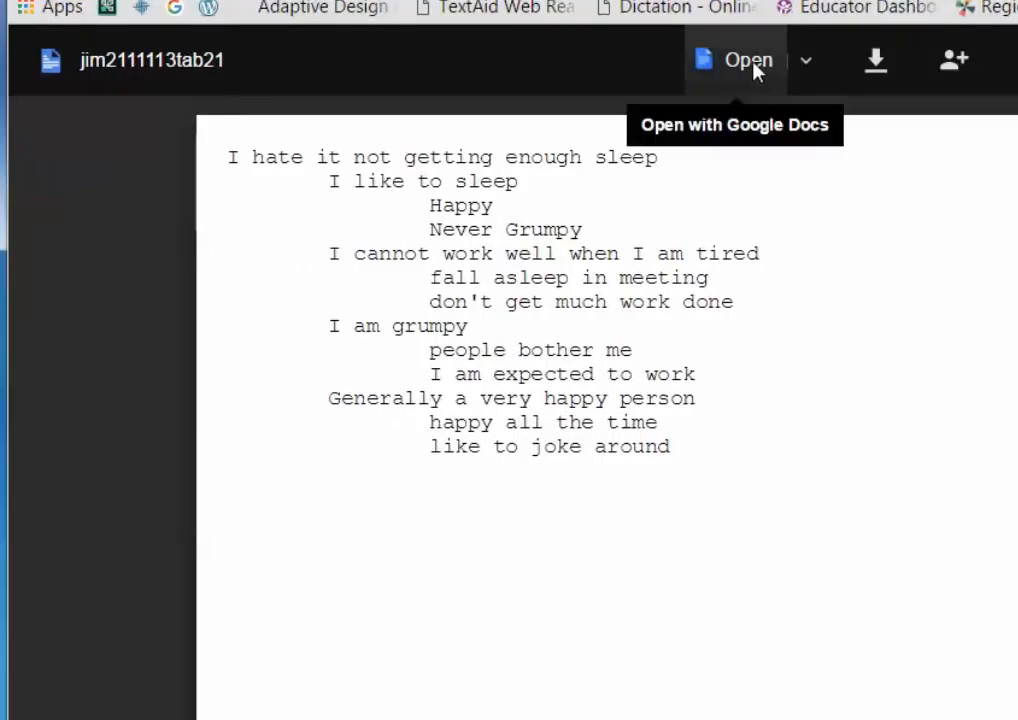
Open the previewed outline text file with Google Docs from Drive.
{"action": "left_click", "coordinate": [744, 60]}
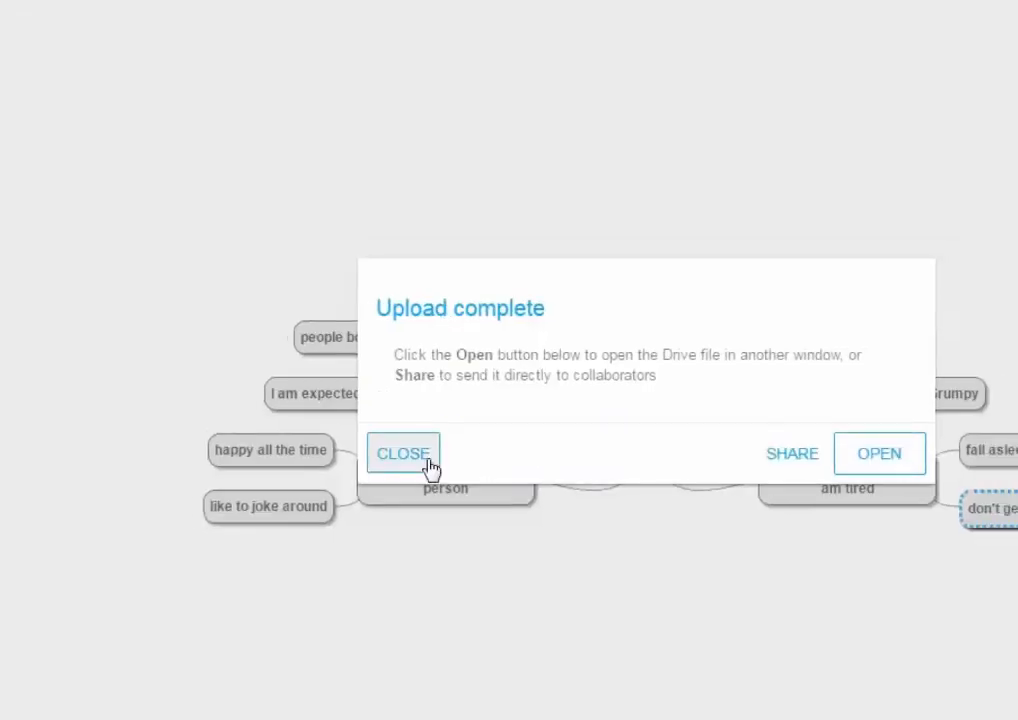
Dismiss the upload confirmation and return to the map's file commands.
{"action": "left_click", "coordinate": [404, 452]}
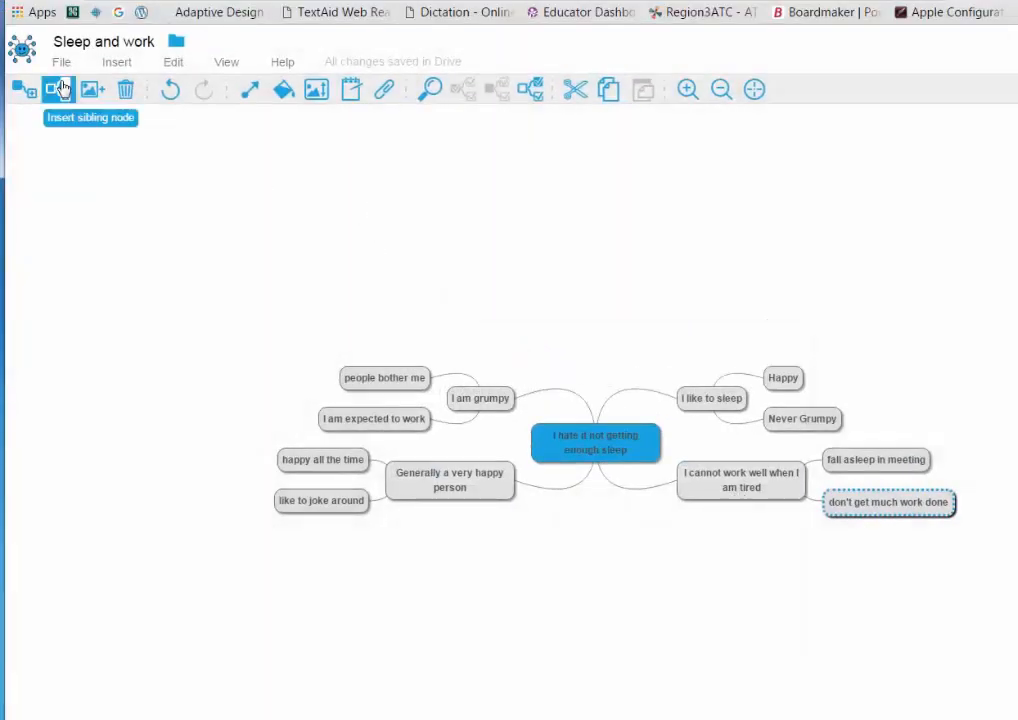
{"action": "left_click", "coordinate": [60, 62]}
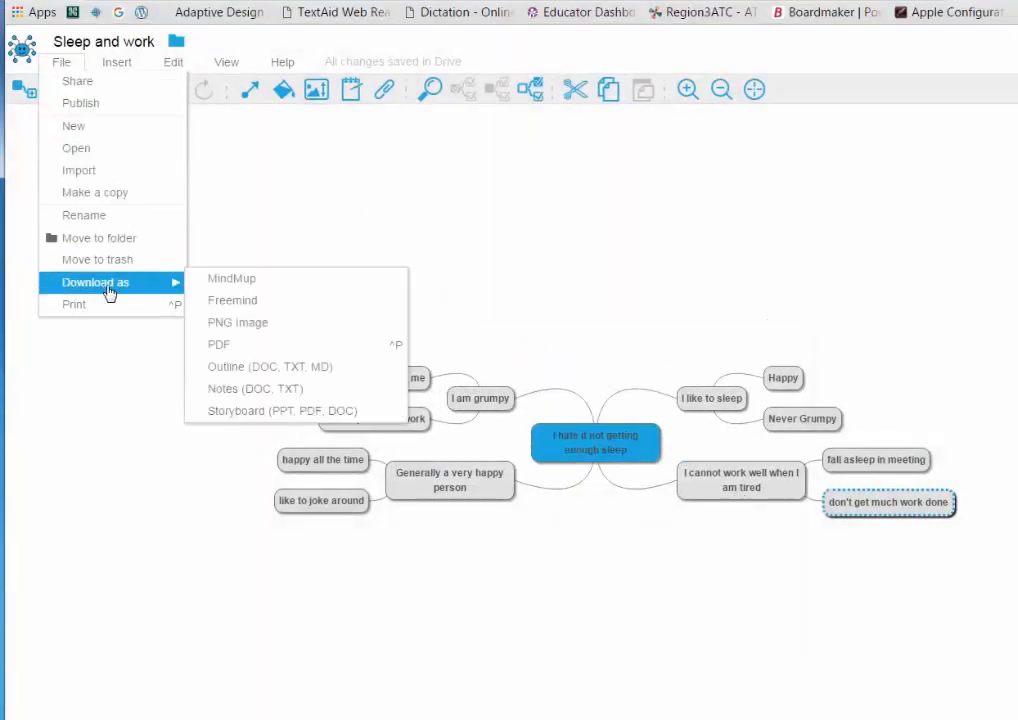
{"action": "left_click", "coordinate": [62, 62]}
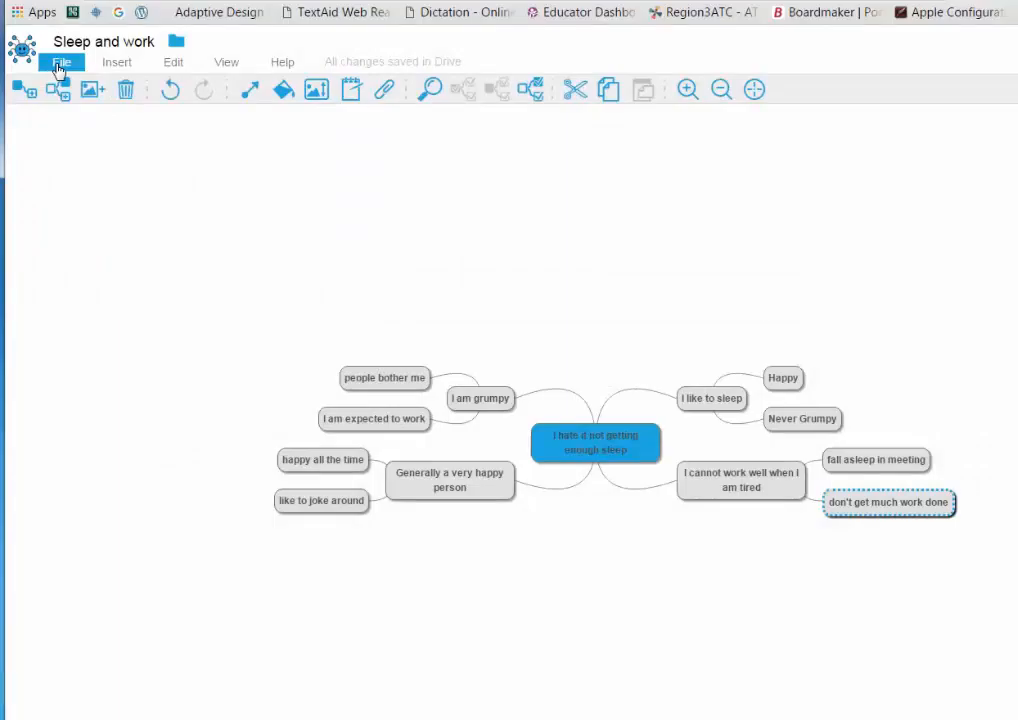
{"action": "left_click", "coordinate": [62, 62]}
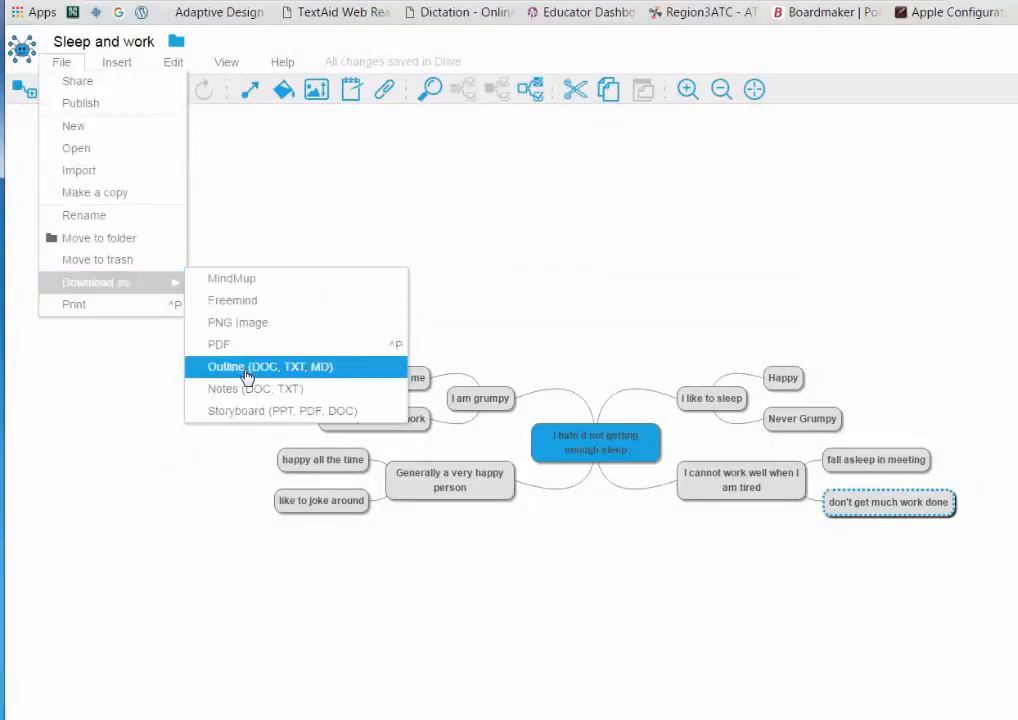
Set up an outline export as MS Word/Google Writer with 1 heading + bullet points.
{"action": "left_click", "coordinate": [268, 368]}
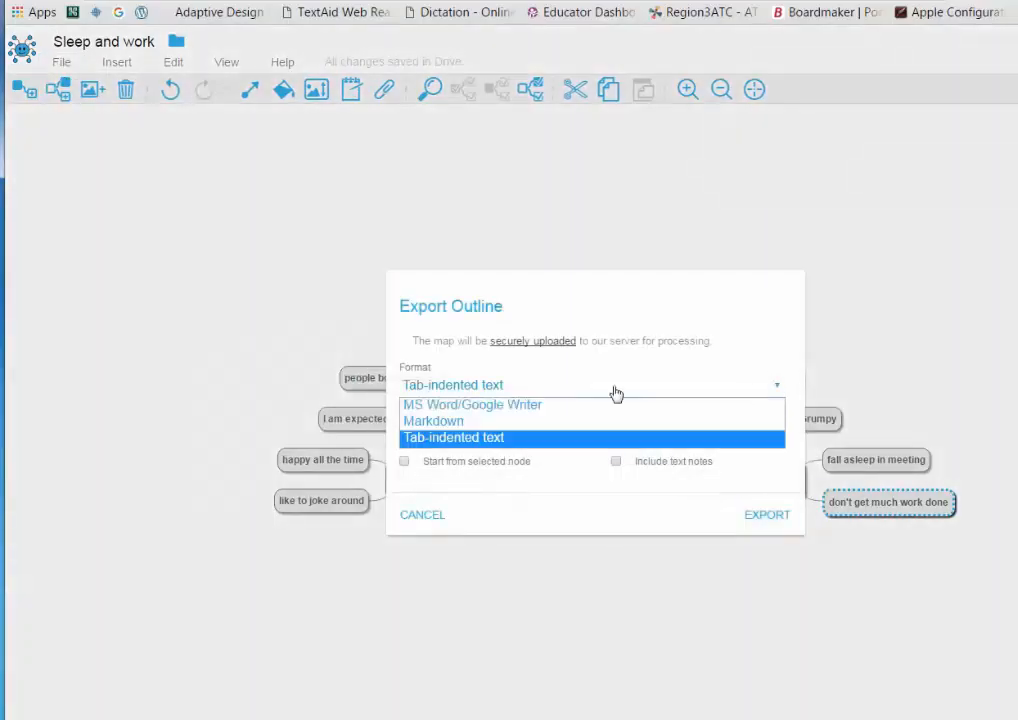
{"action": "left_click", "coordinate": [472, 404]}
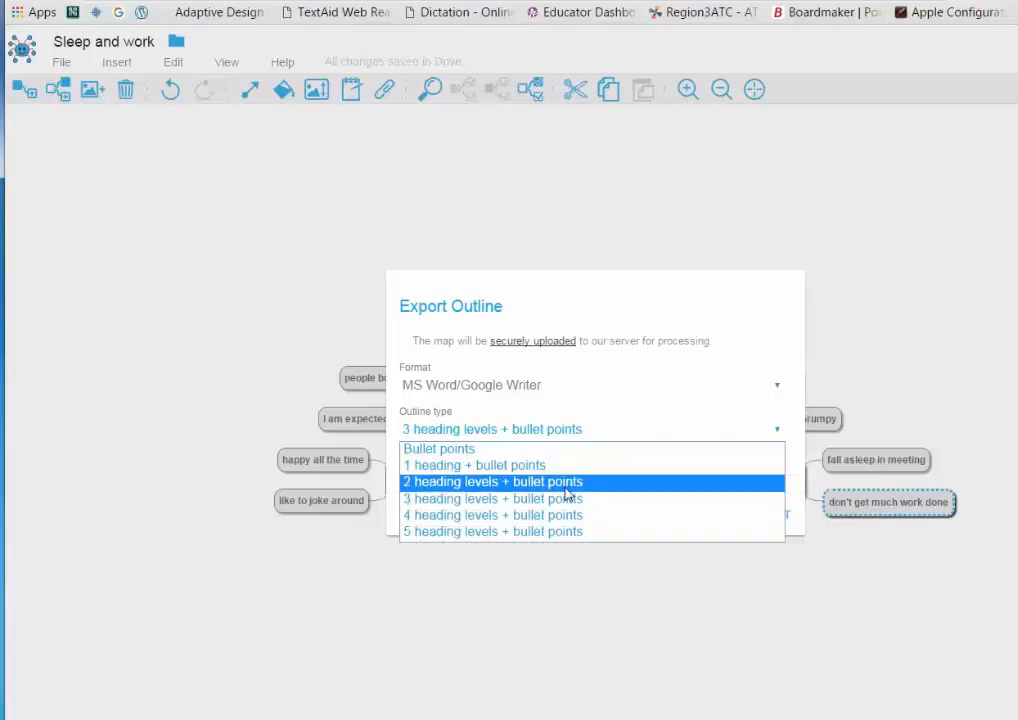
{"action": "left_click", "coordinate": [474, 464]}
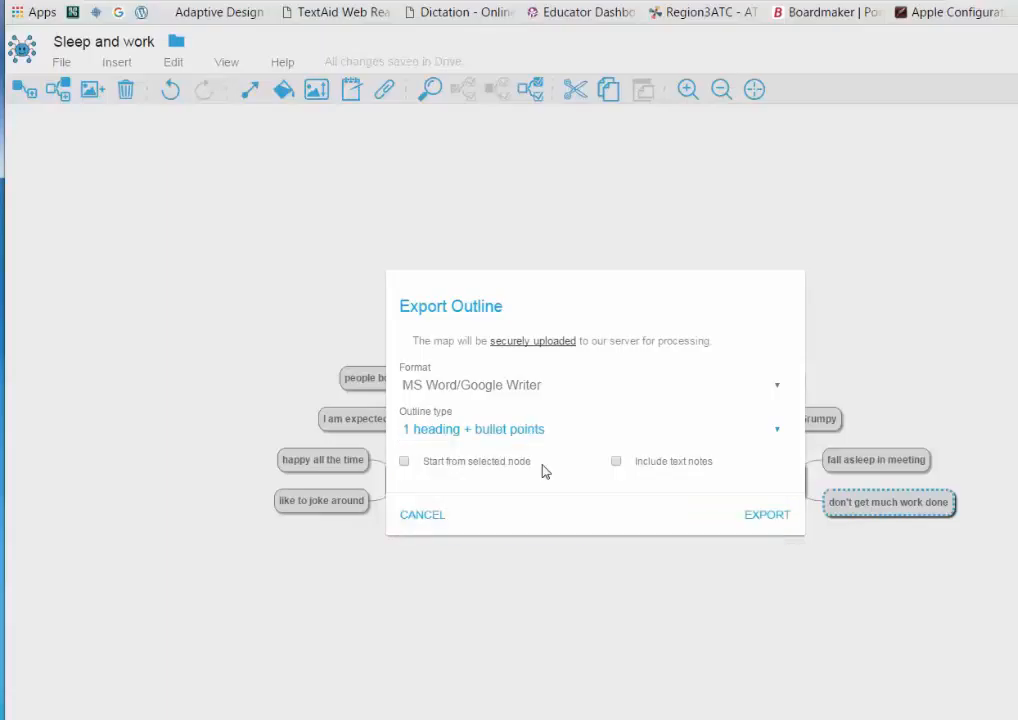
Export the Word outline and upload it to Google Drive under the suggested name.
{"action": "left_click", "coordinate": [766, 514]}
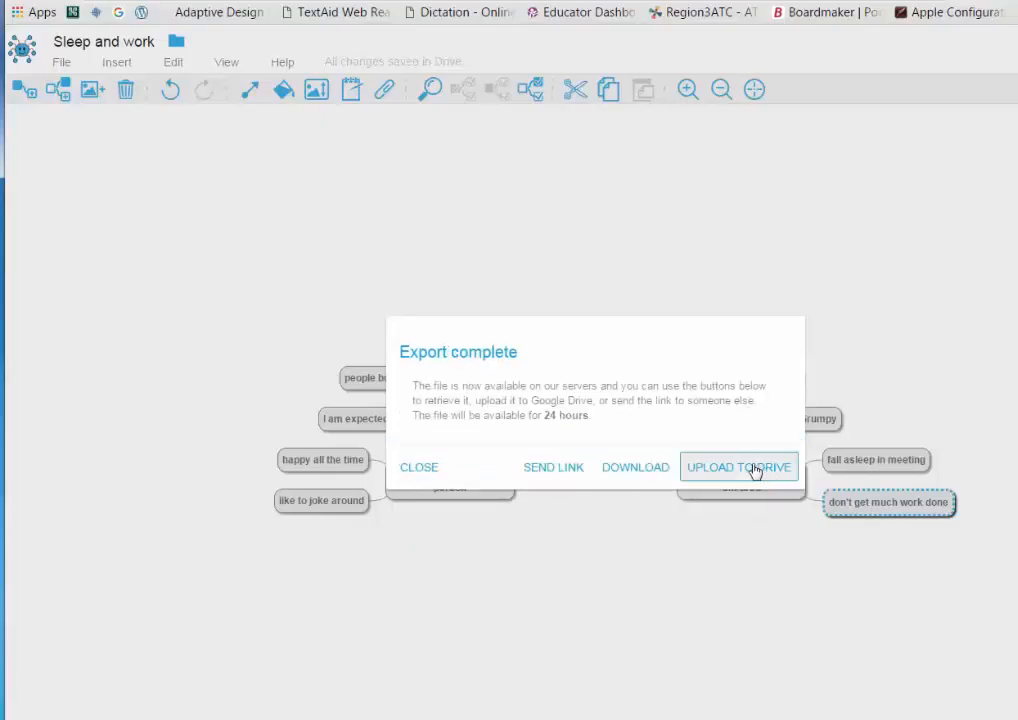
{"action": "left_click", "coordinate": [740, 466]}
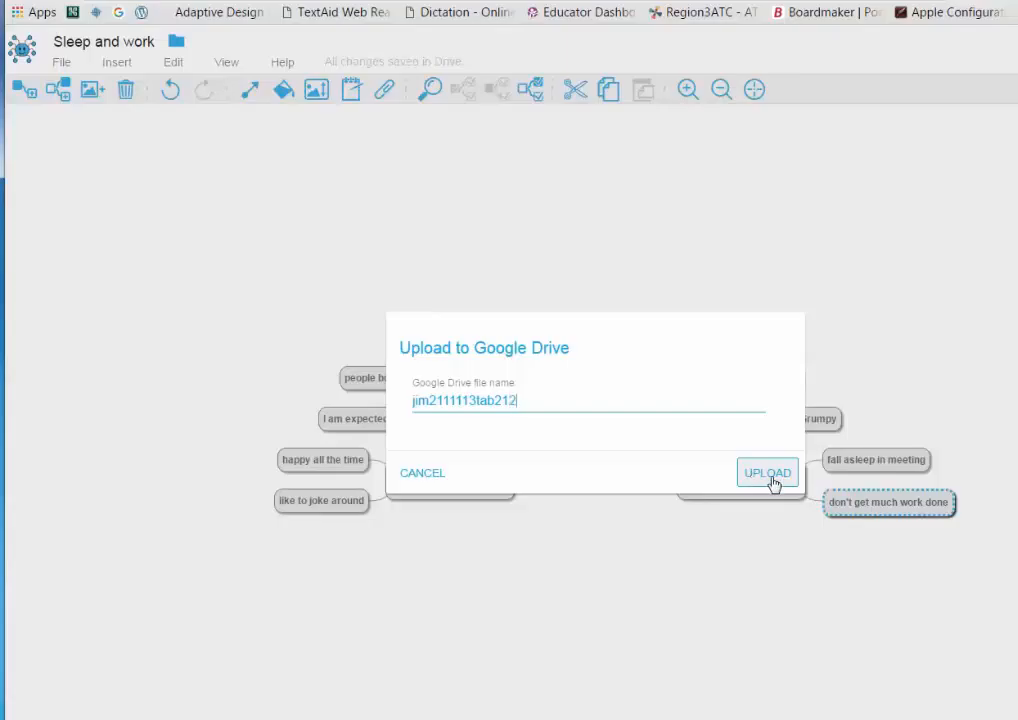
{"action": "left_click", "coordinate": [766, 472]}
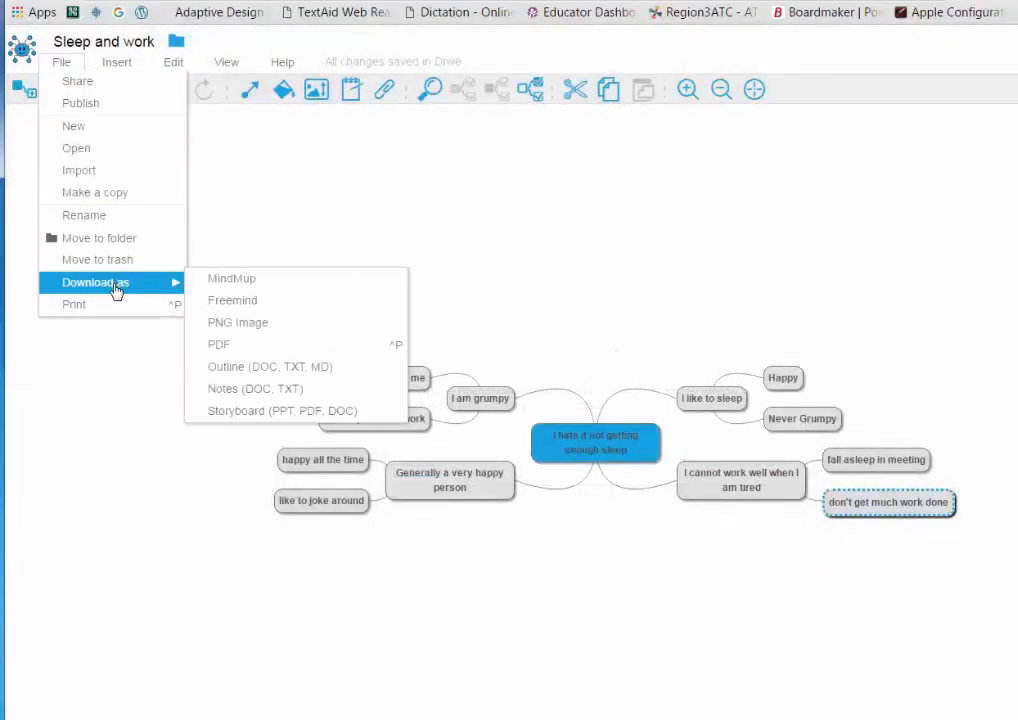
{"action": "mouse_move", "coordinate": [252, 368]}
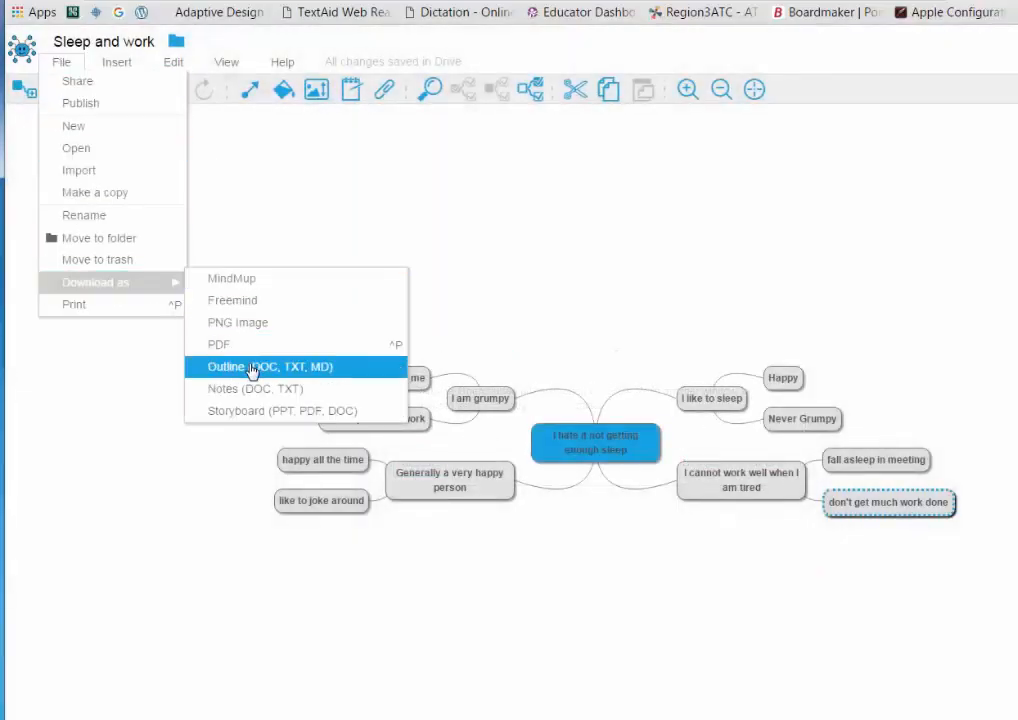
Export another Word outline with 1 heading + bullet points, upload to Drive, open it, and close the confirmation.
{"action": "left_click", "coordinate": [252, 366]}
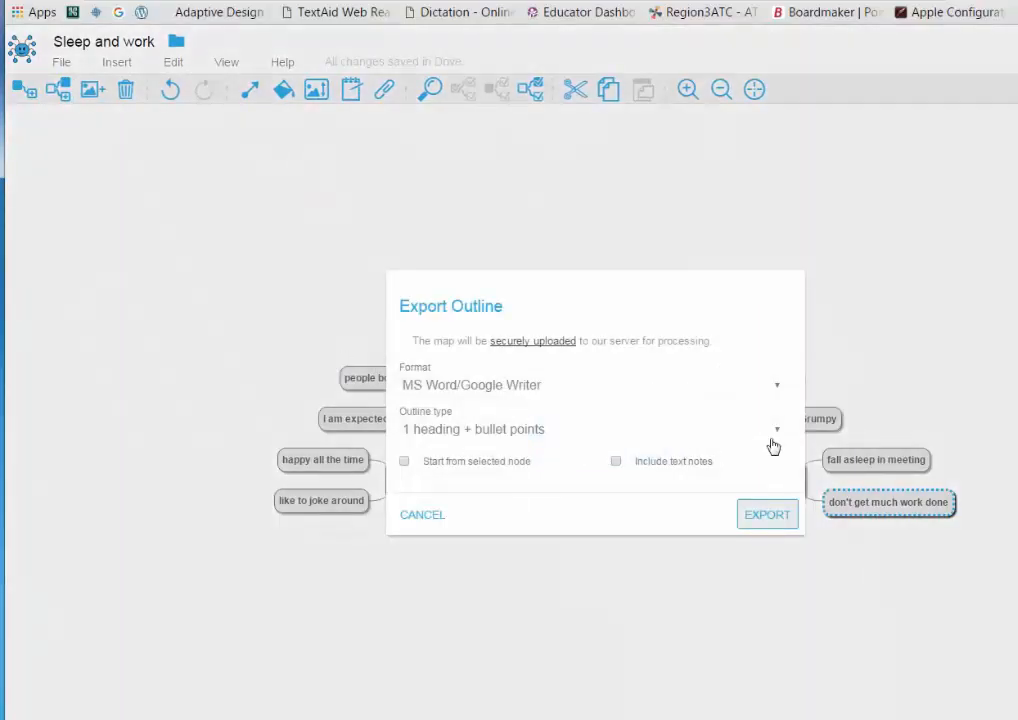
{"action": "left_click", "coordinate": [776, 428]}
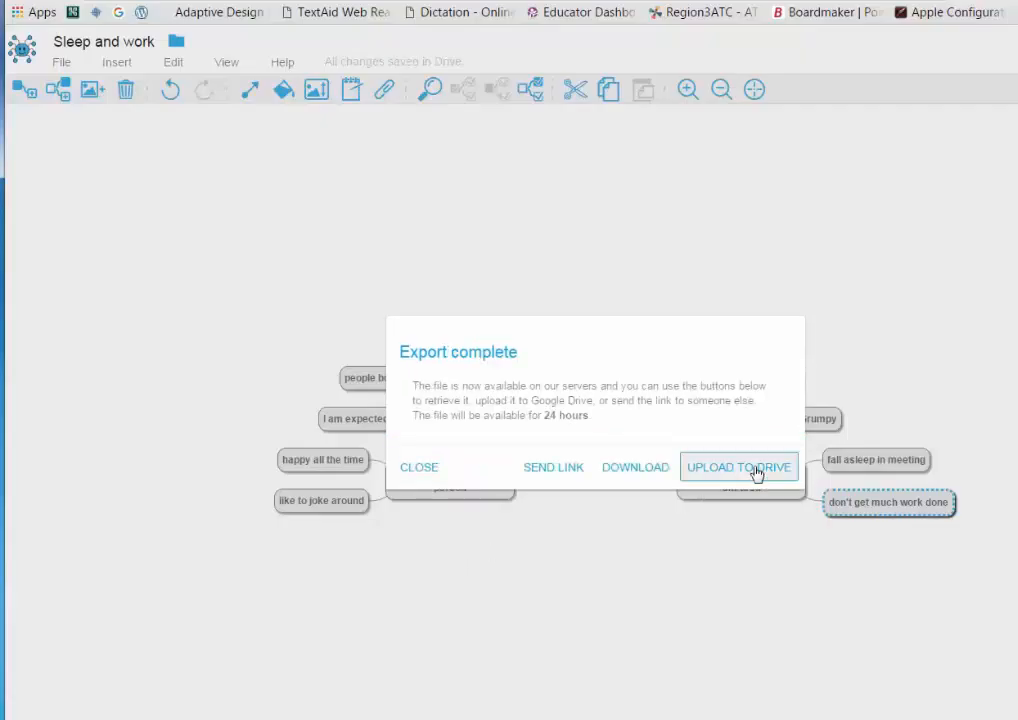
{"action": "left_click", "coordinate": [738, 468]}
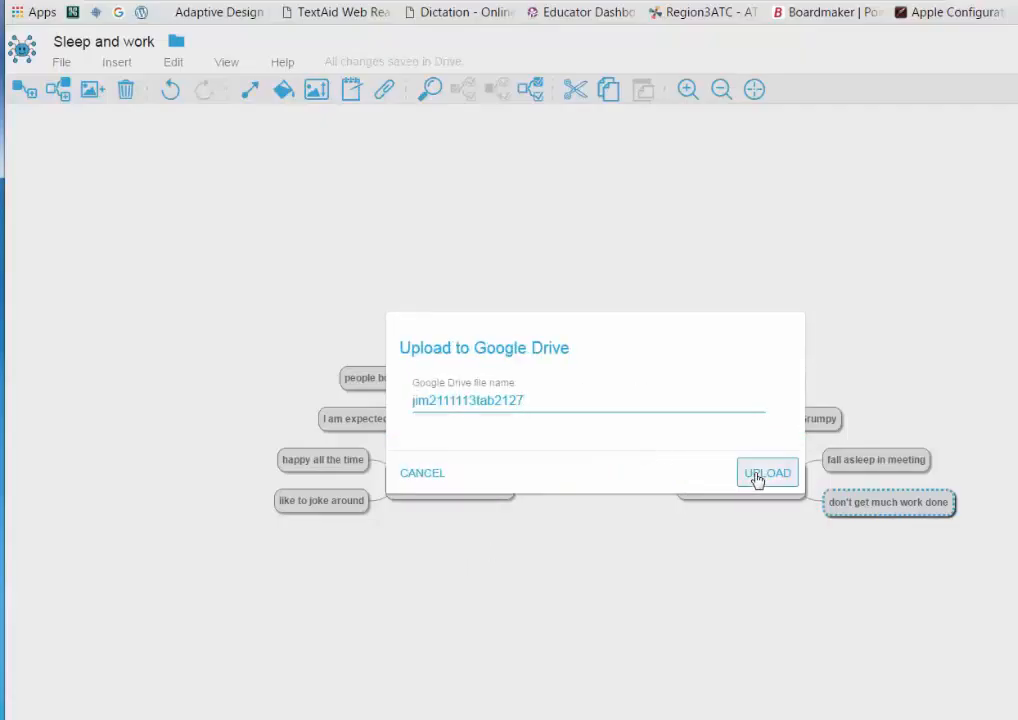
{"action": "left_click", "coordinate": [768, 472]}
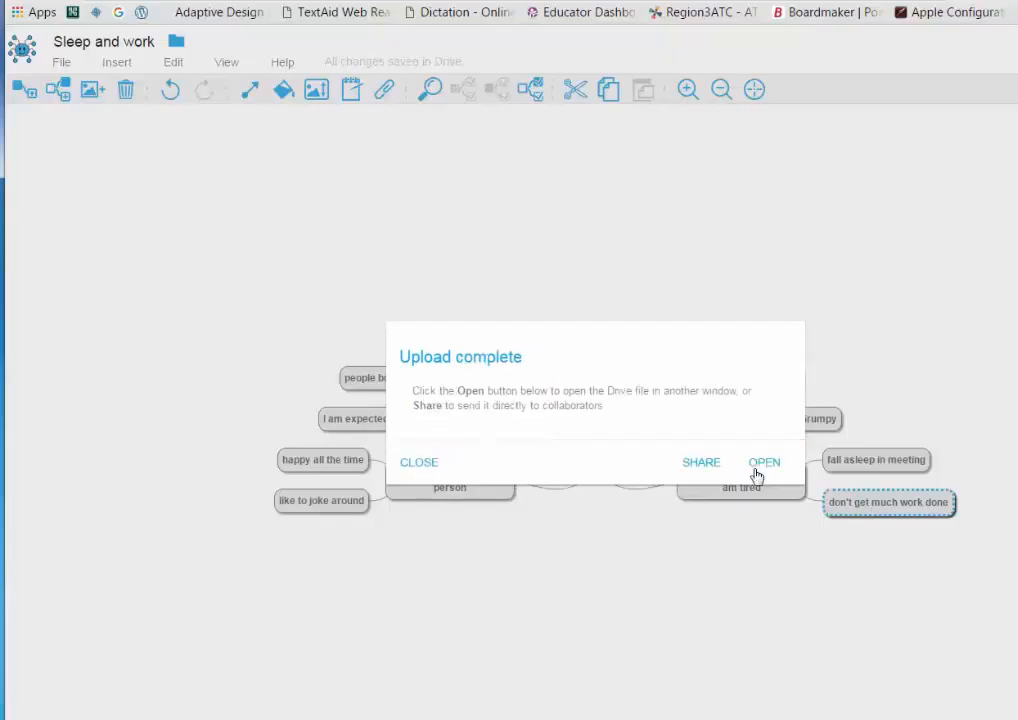
{"action": "left_click", "coordinate": [764, 462]}
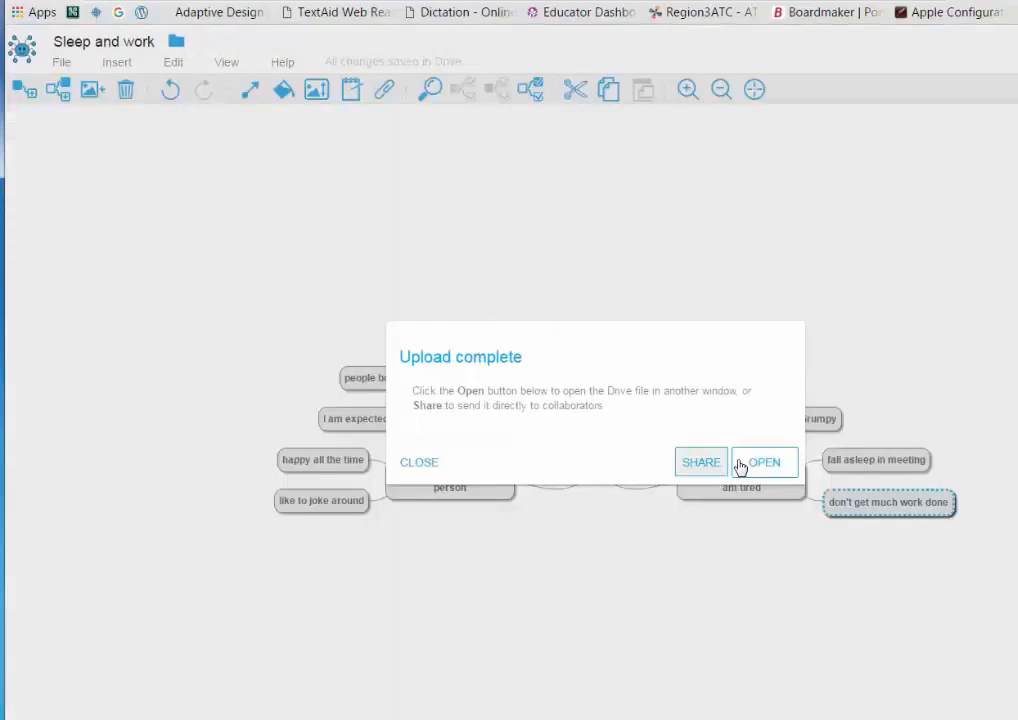
{"action": "left_click", "coordinate": [420, 462]}
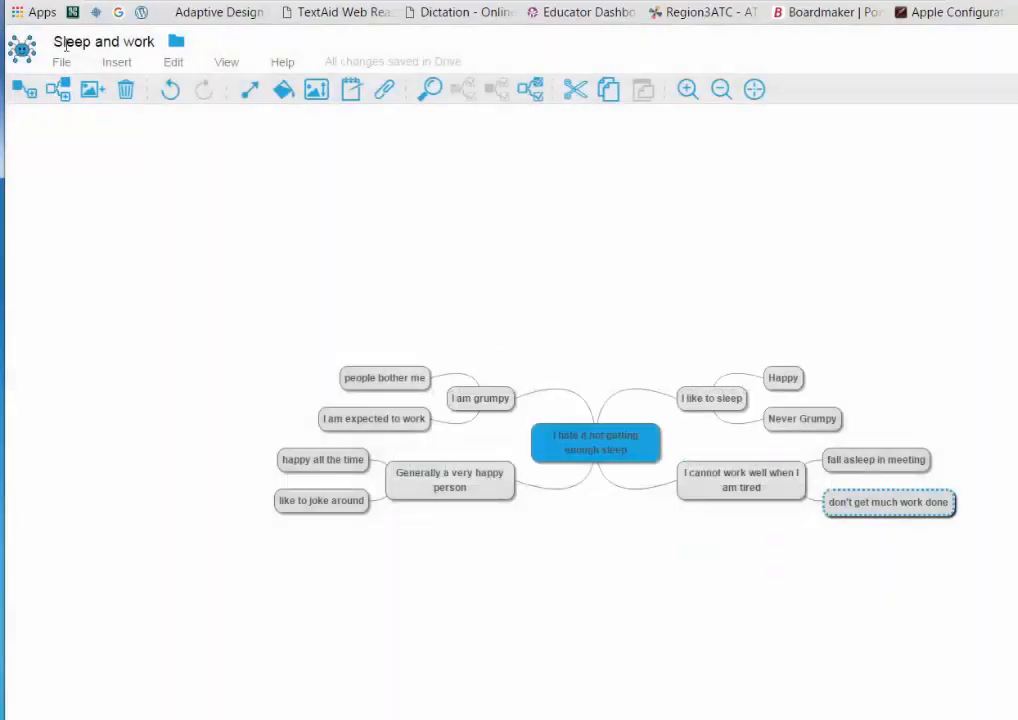
Set the outline export to 3 heading levels + bullet points in Word format.
{"action": "left_click", "coordinate": [60, 62]}
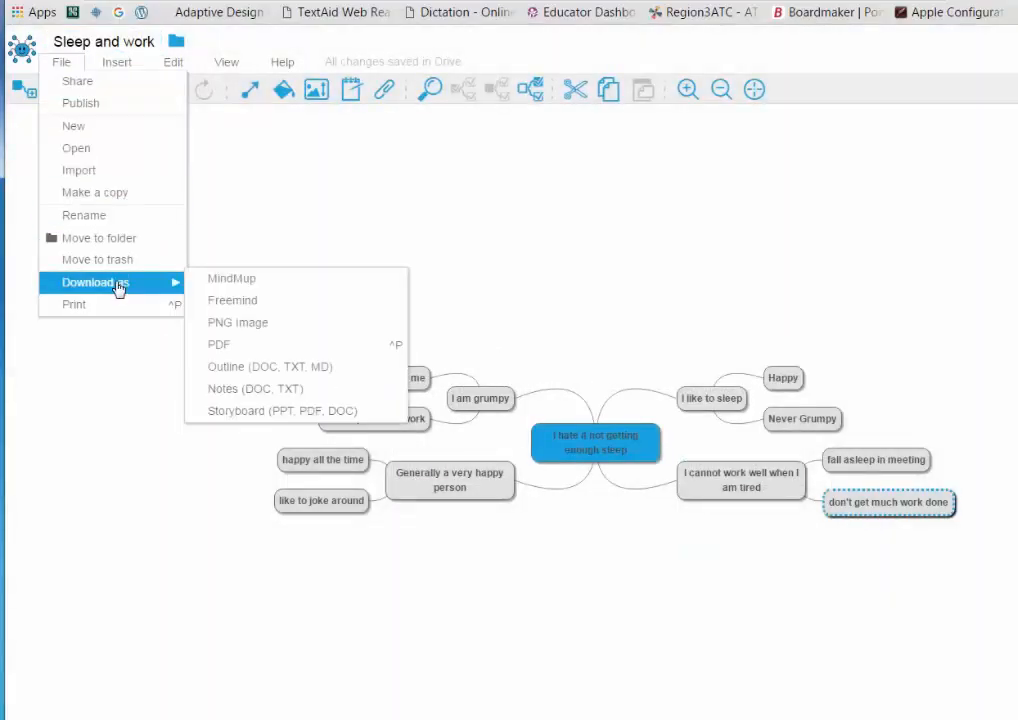
{"action": "left_click", "coordinate": [268, 368]}
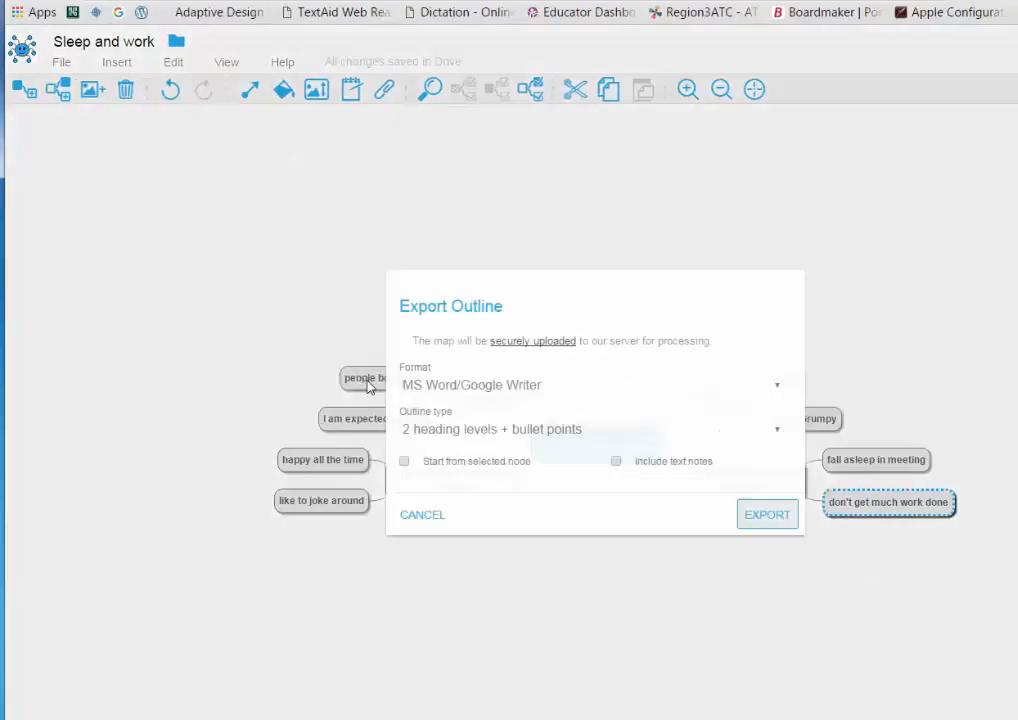
{"action": "left_click", "coordinate": [590, 428]}
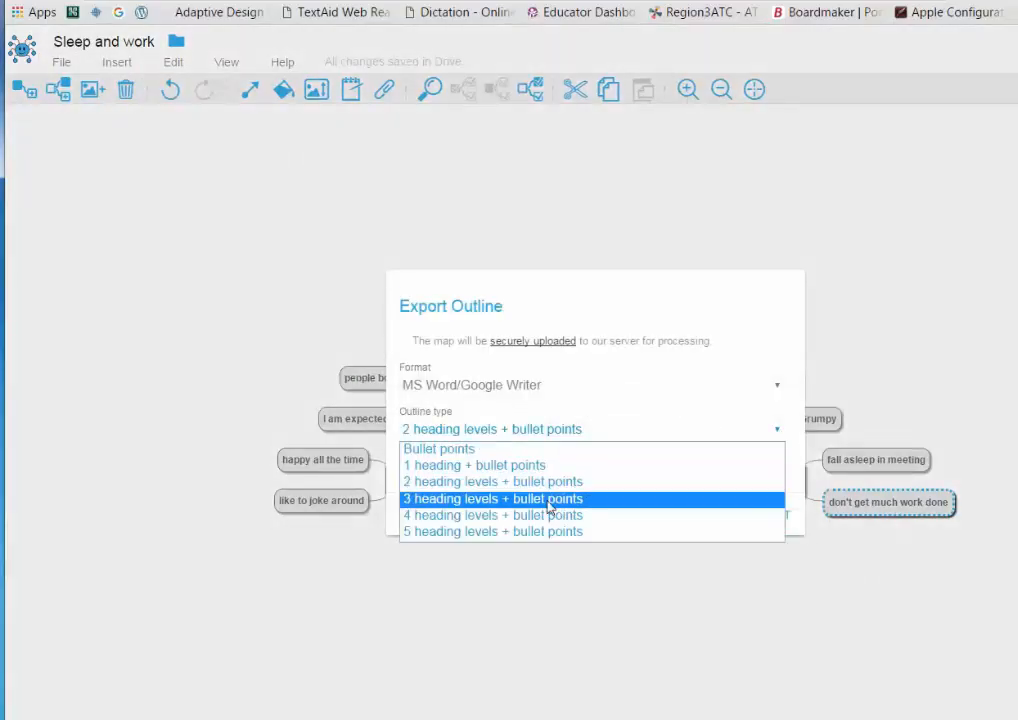
{"action": "left_click", "coordinate": [492, 498]}
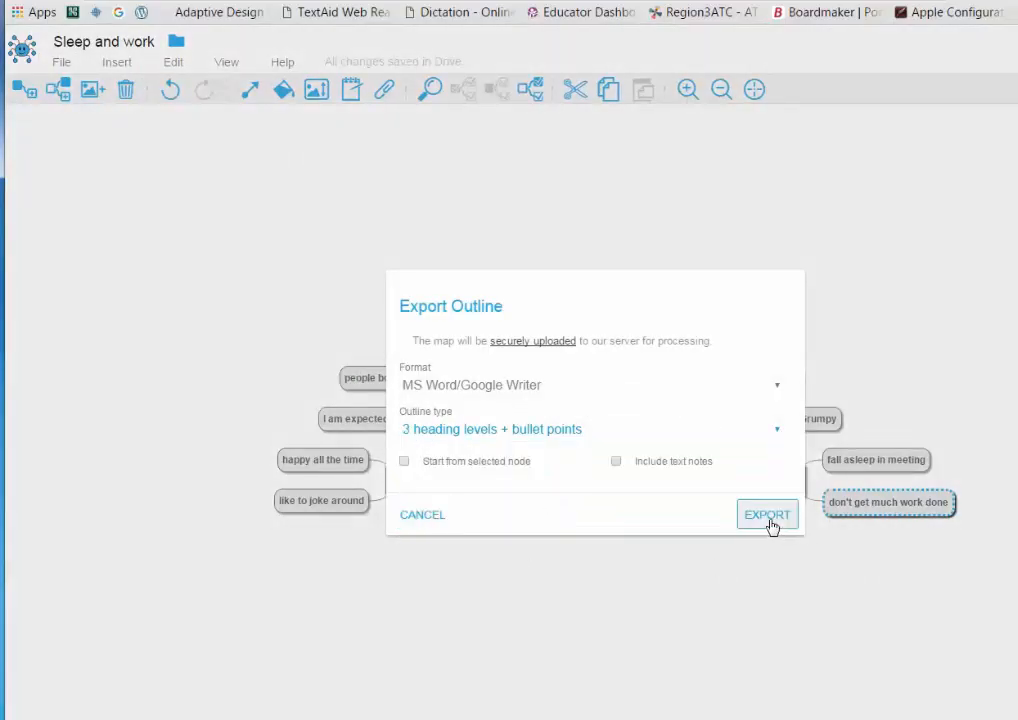
Export the three-level outline, upload it to Drive as jim2111113tab21274, and open the document.
{"action": "left_click", "coordinate": [768, 514]}
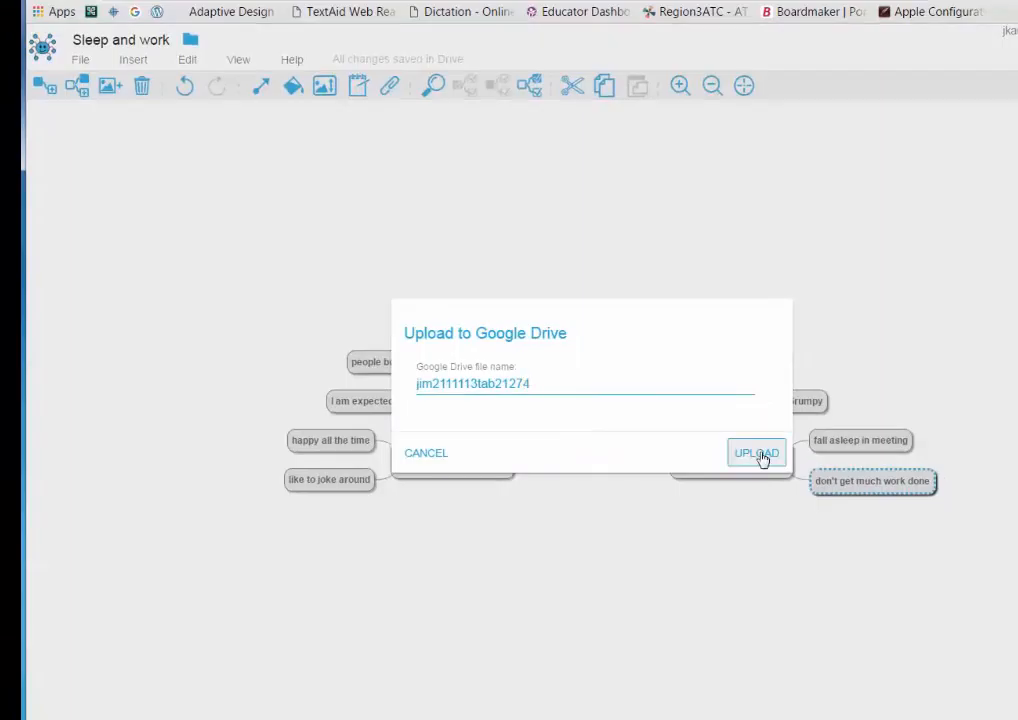
{"action": "left_click", "coordinate": [756, 452]}
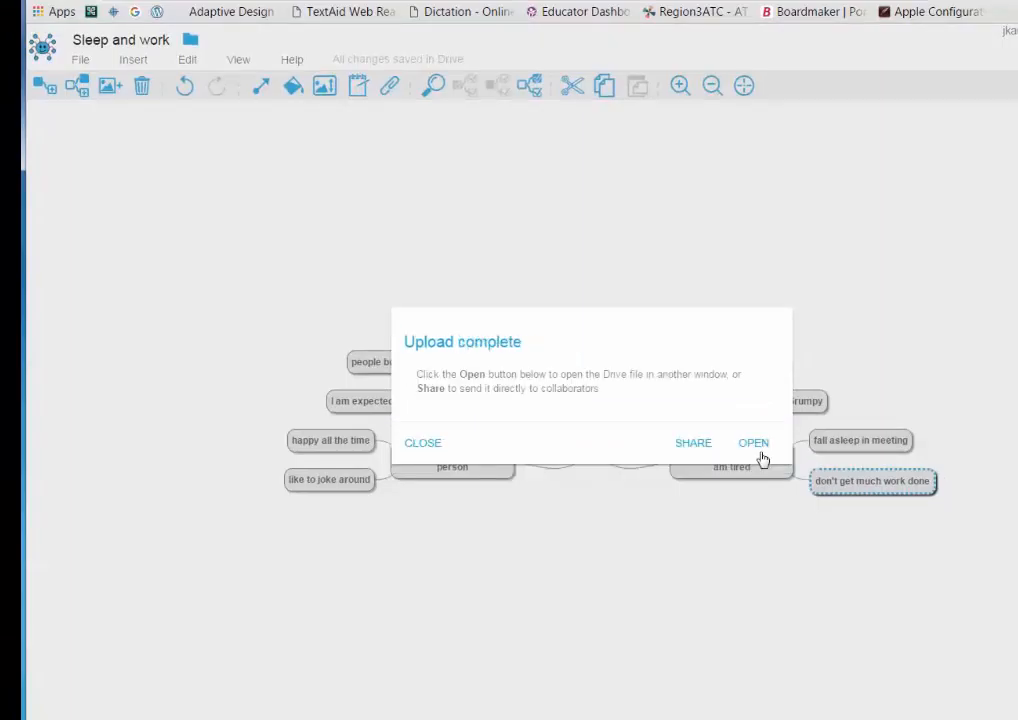
{"action": "left_click", "coordinate": [754, 444]}
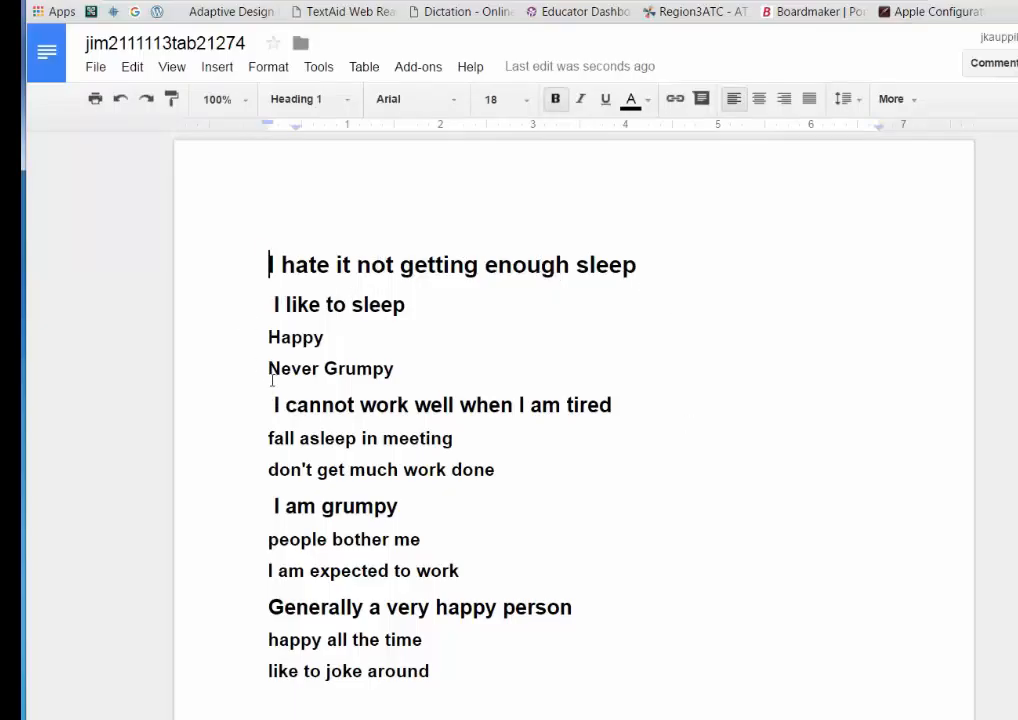
{"action": "mouse_move", "coordinate": [588, 480]}
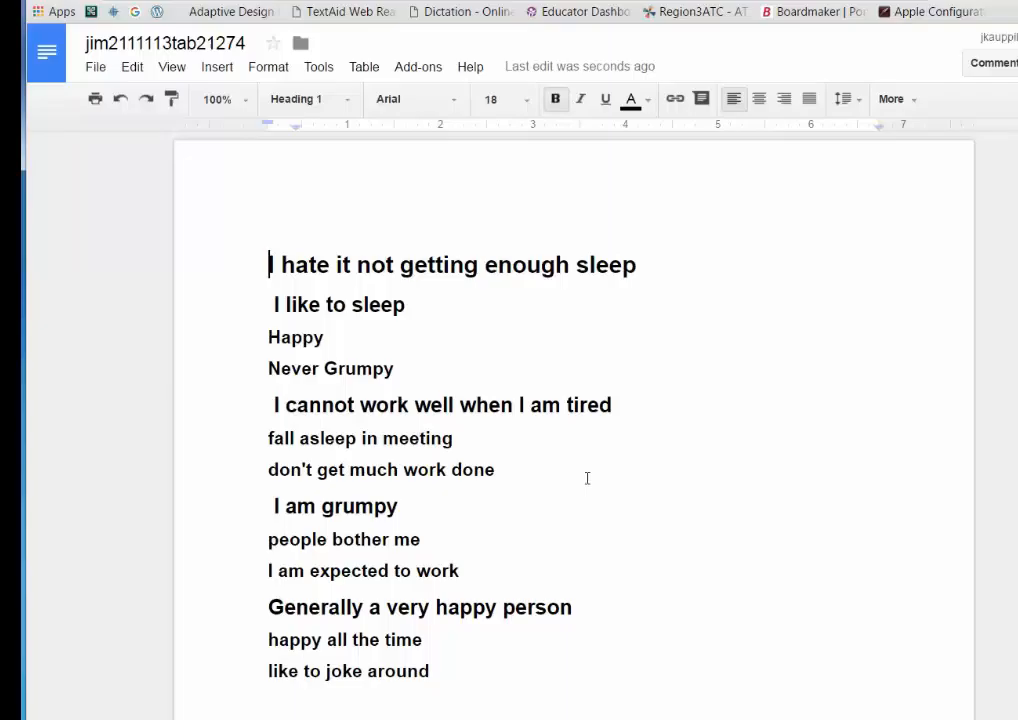
{"action": "mouse_move", "coordinate": [596, 476]}
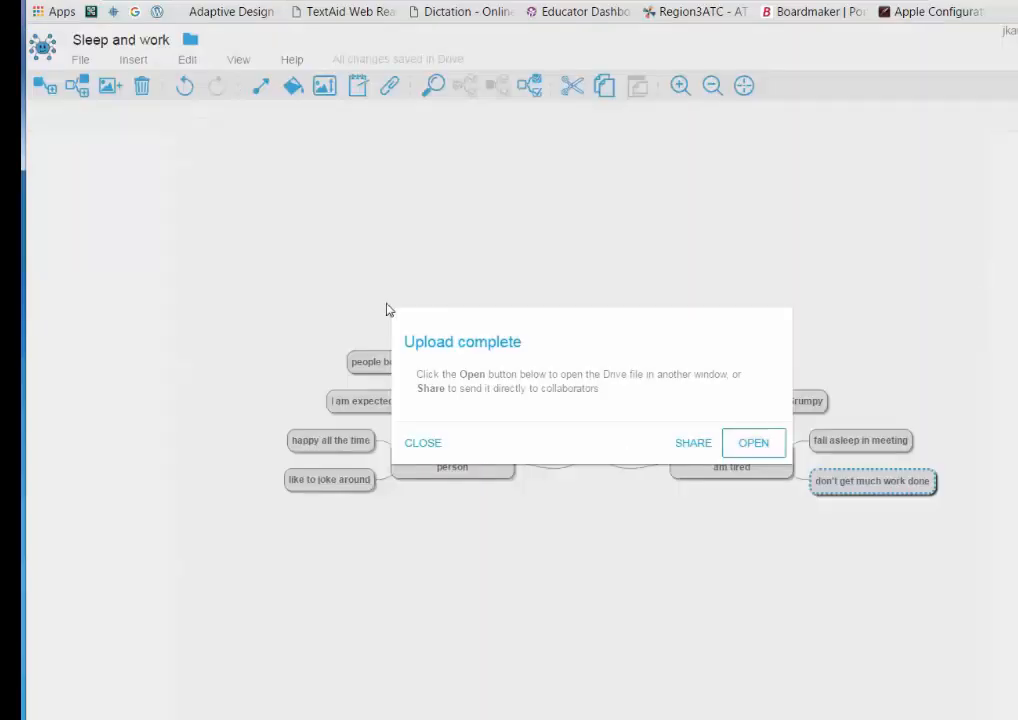
Close the Upload complete confirmation after reviewing the Google Doc headings.
{"action": "left_click", "coordinate": [424, 444]}
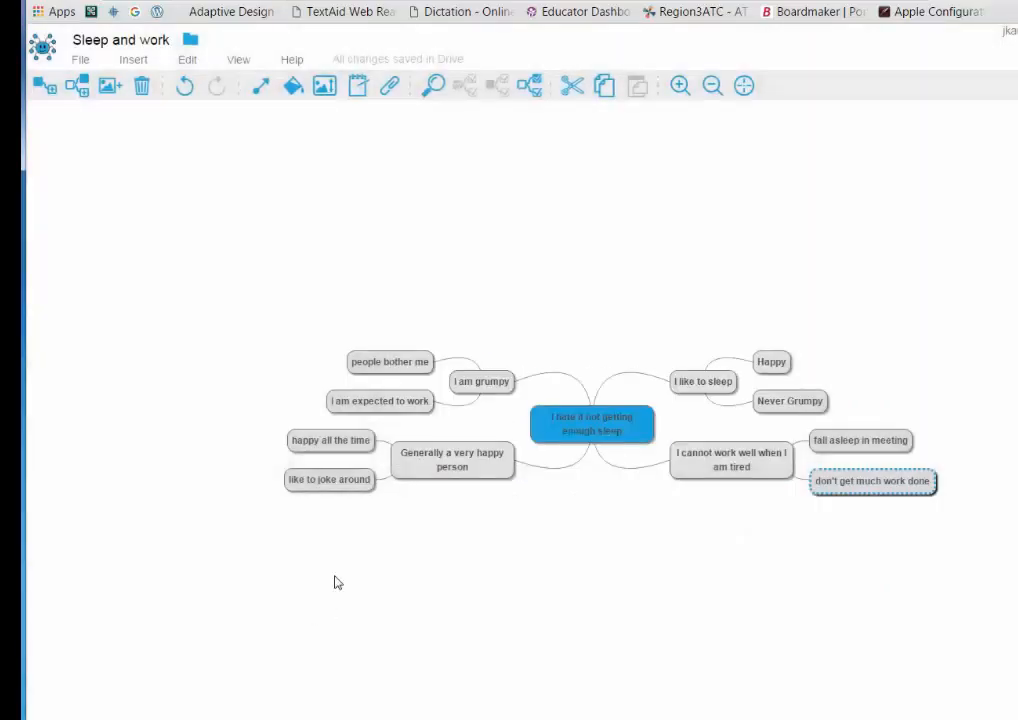